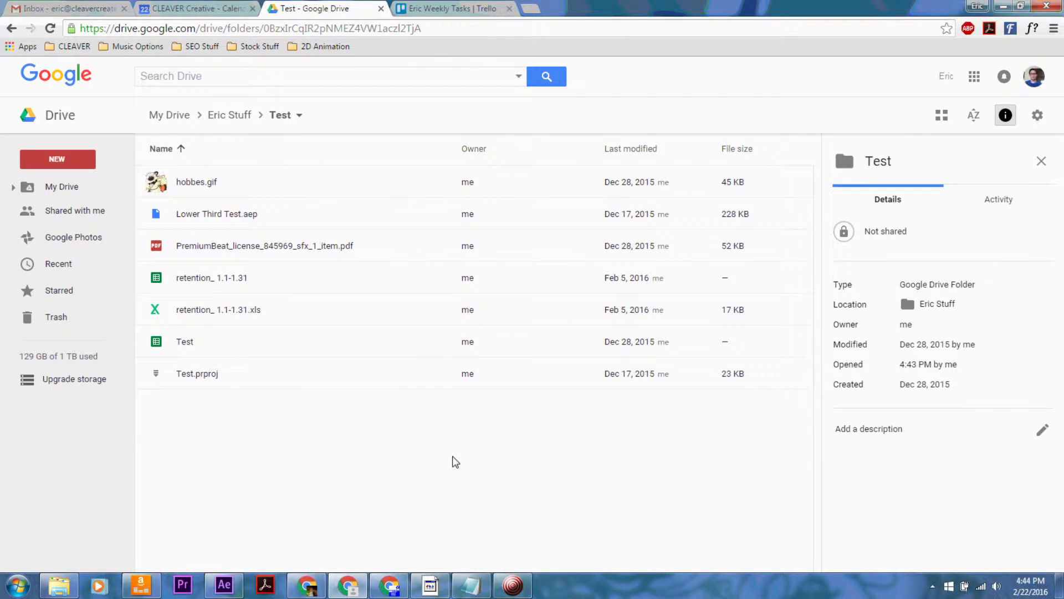
mouse_move(665, 462)
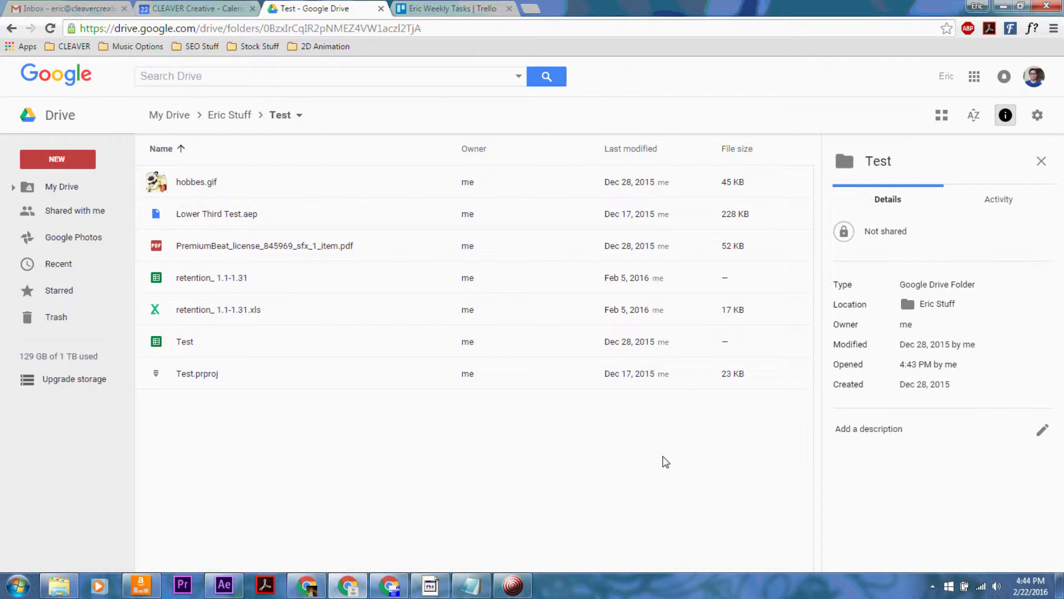
Go to My Drive > Eric Stuff > Test and download hobbes.gif from its context menu
left_click(272, 27)
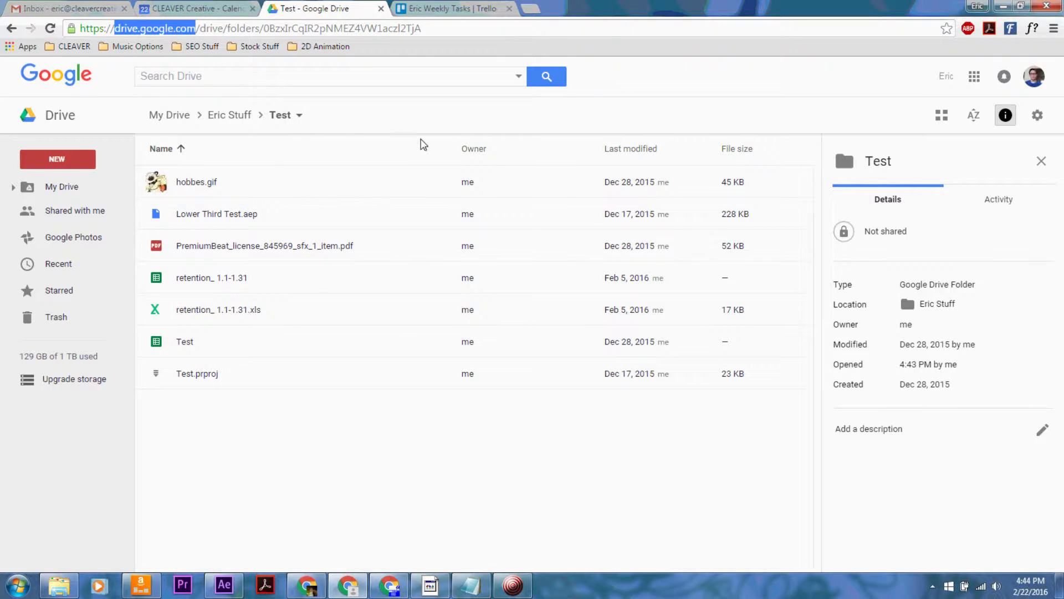
left_click(169, 115)
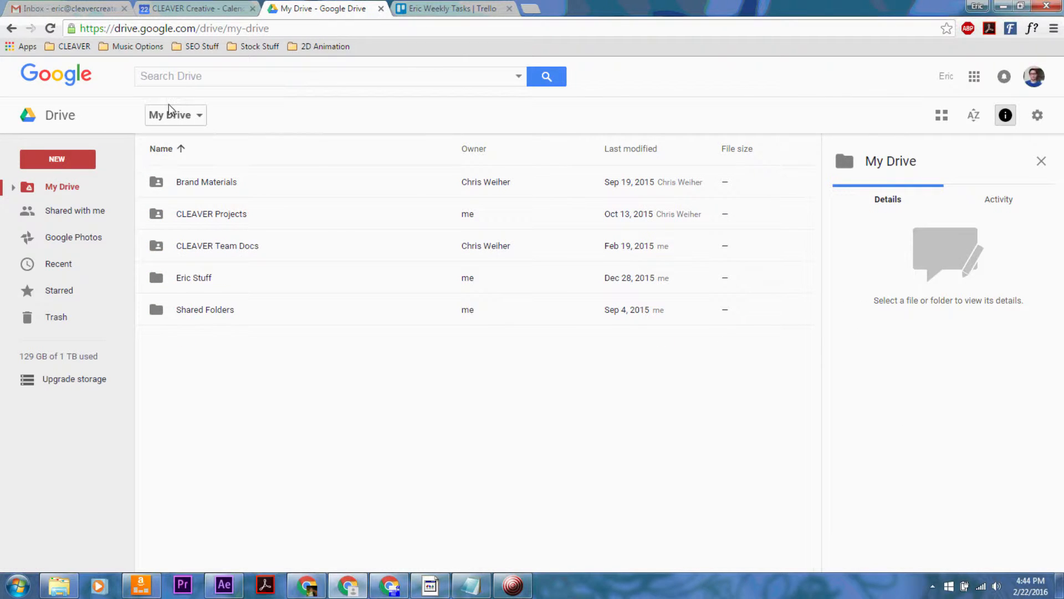
mouse_move(175, 128)
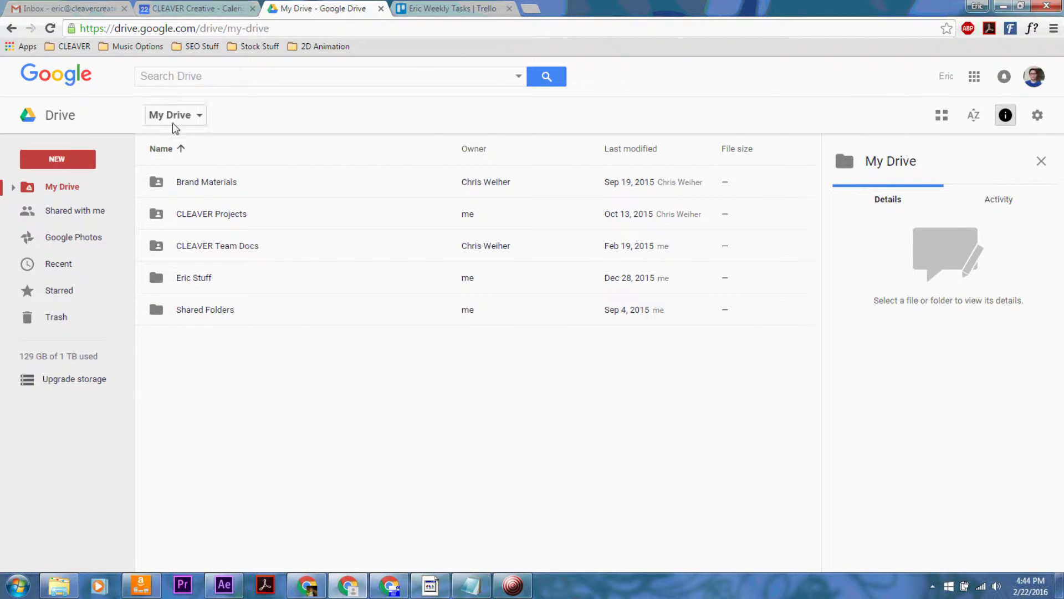
double_click(194, 278)
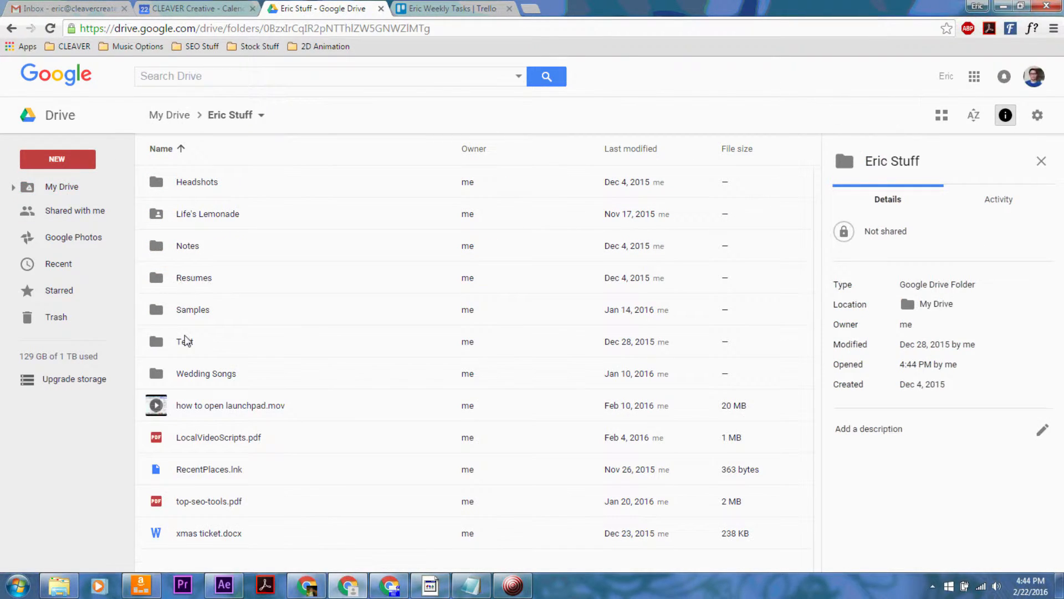
double_click(184, 342)
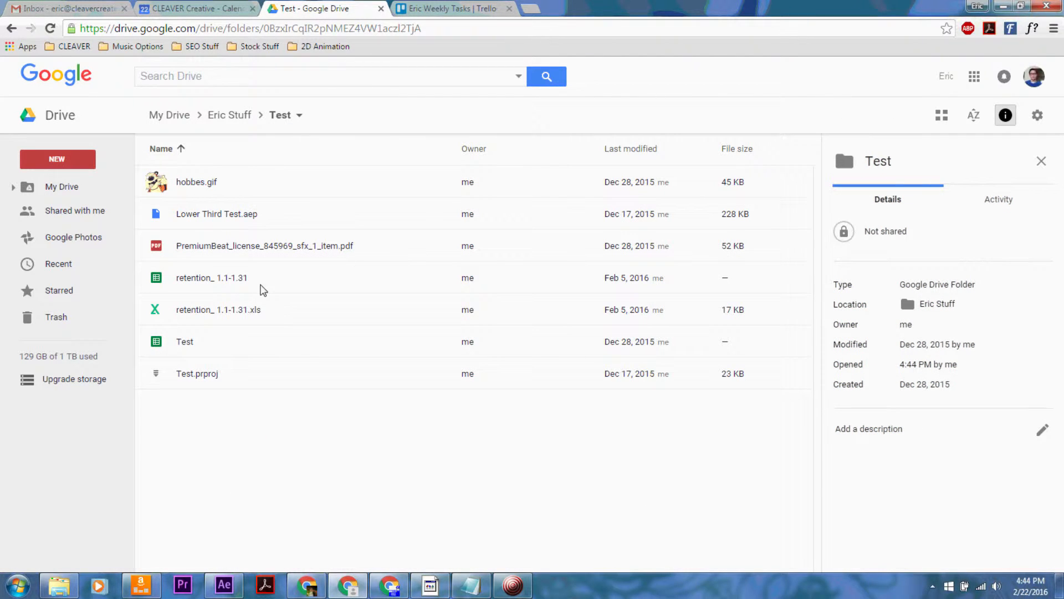
mouse_move(181, 190)
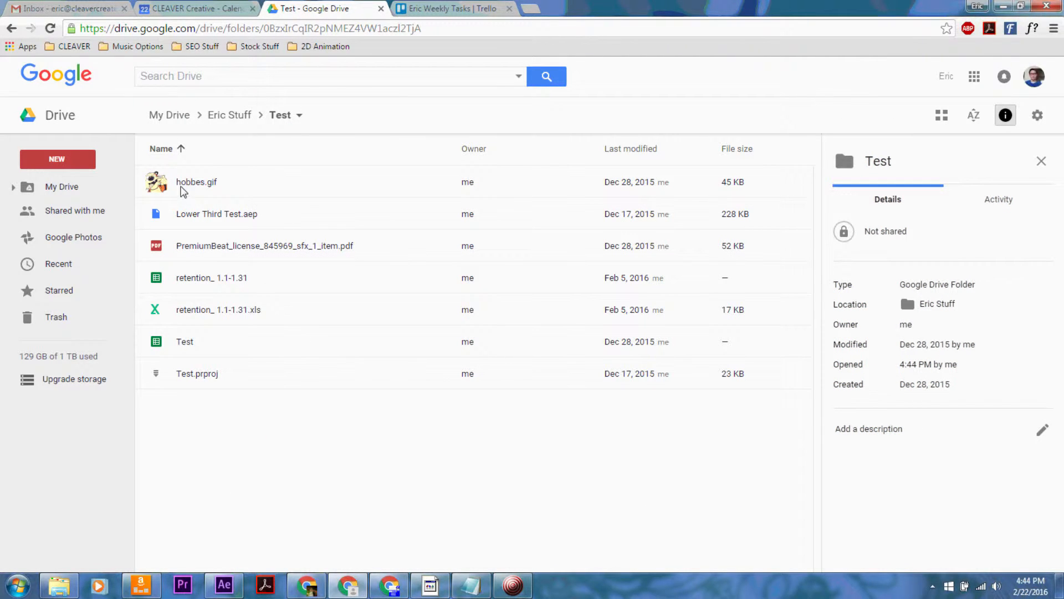
left_click(196, 182)
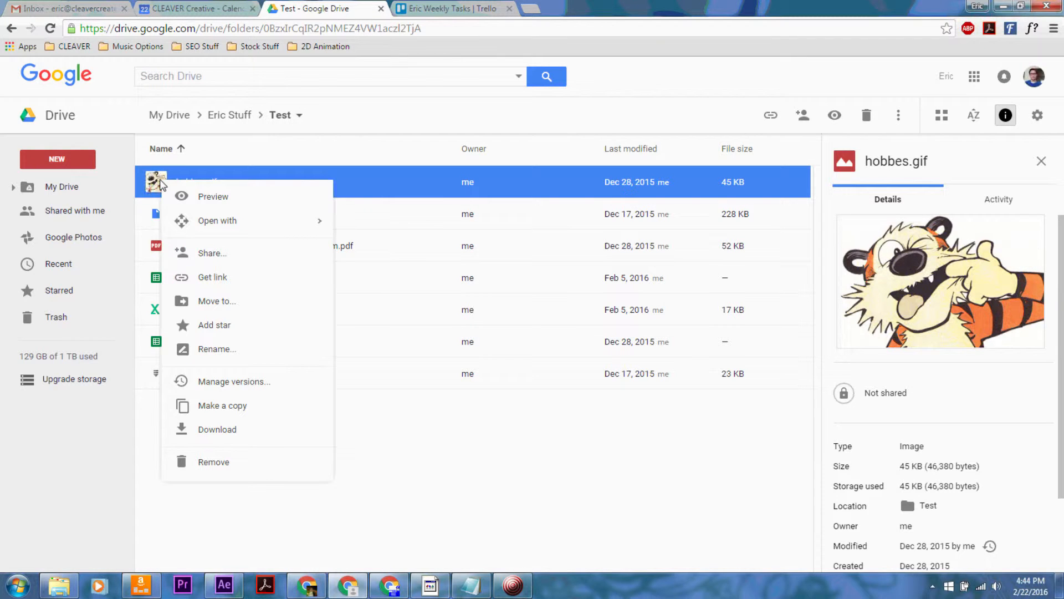
mouse_move(258, 220)
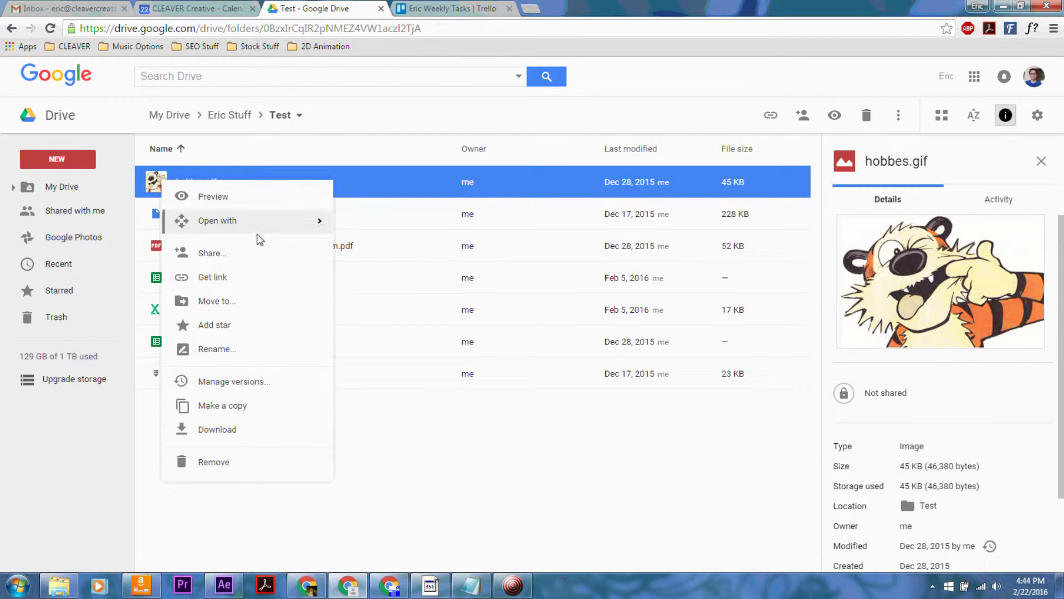
mouse_move(218, 429)
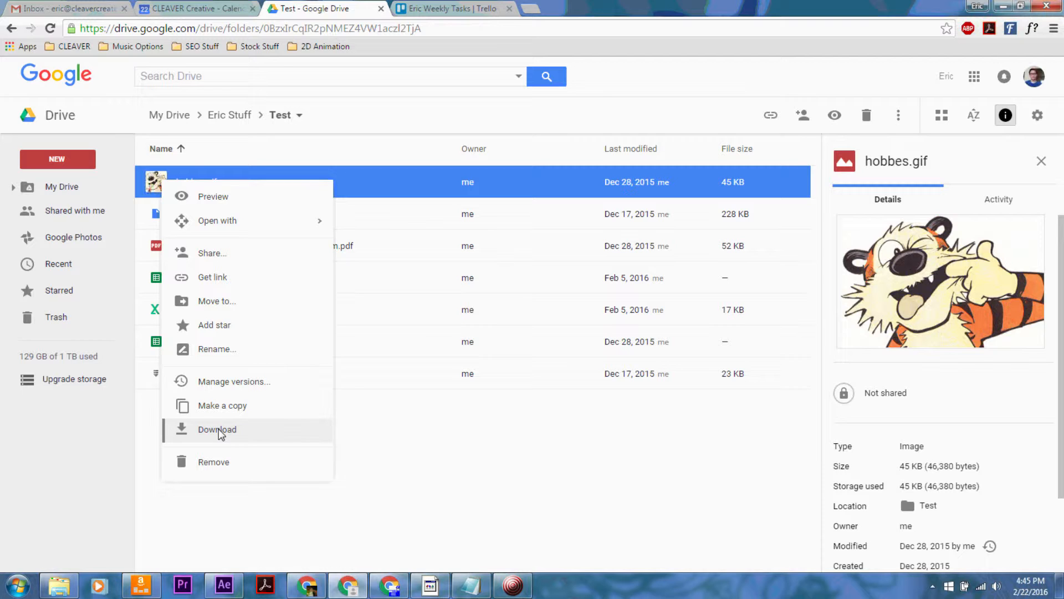
left_click(218, 429)
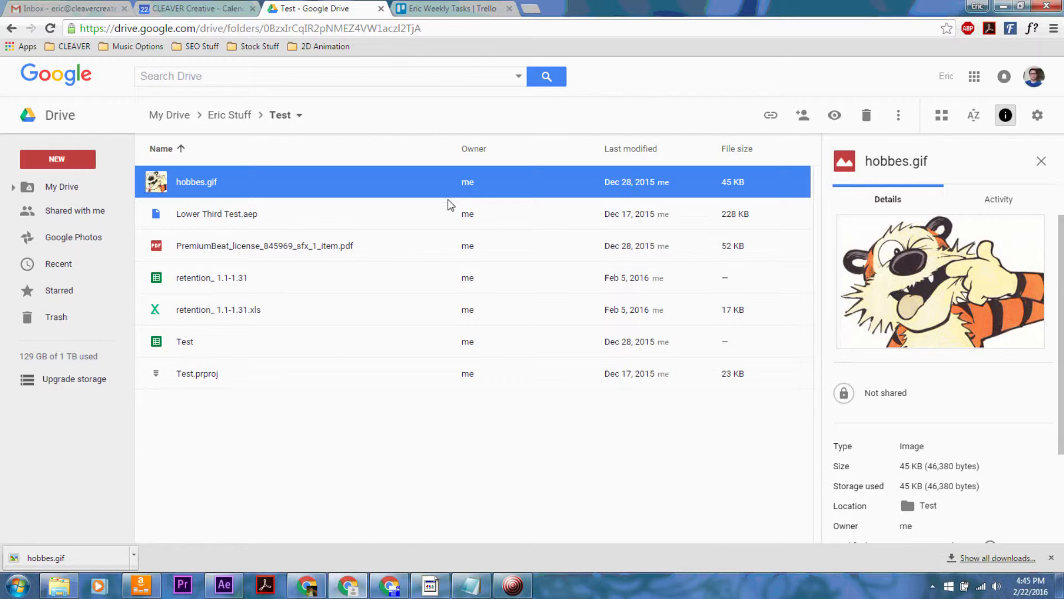
mouse_move(434, 188)
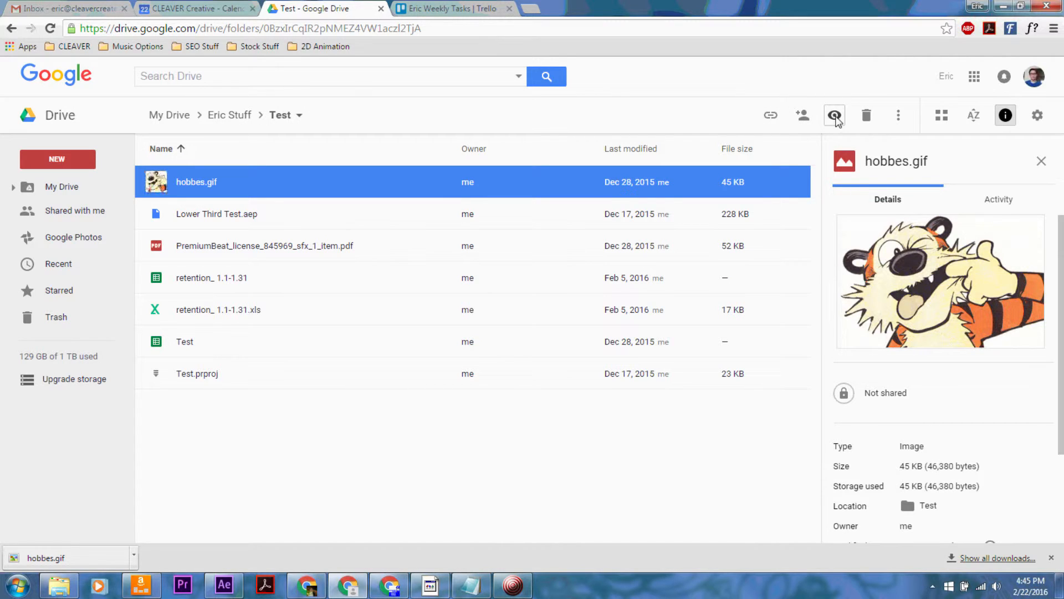
mouse_move(898, 114)
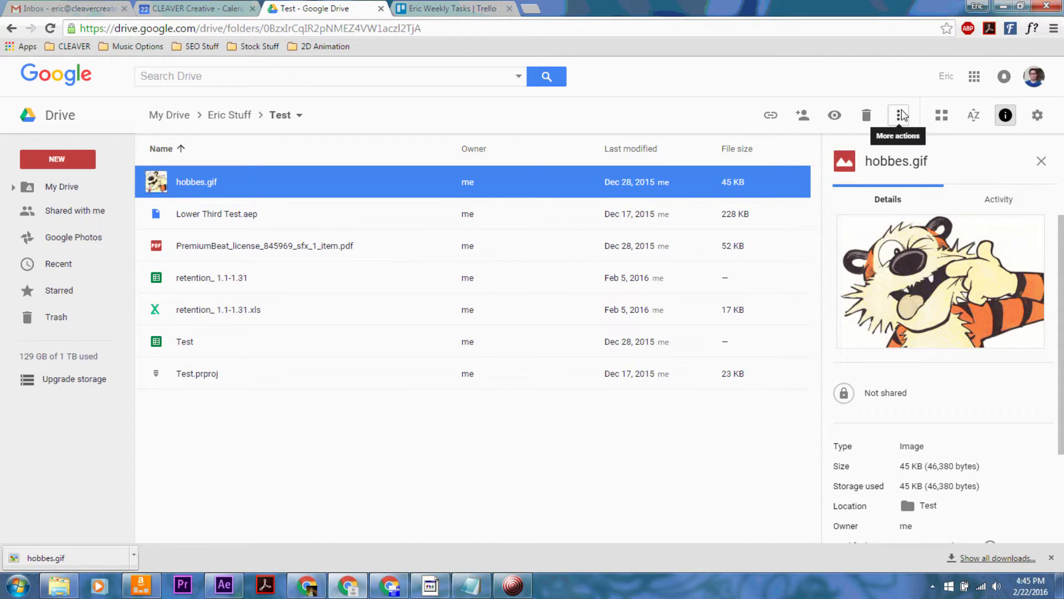
Open the More actions menu for the selected hobbes.gif
left_click(898, 115)
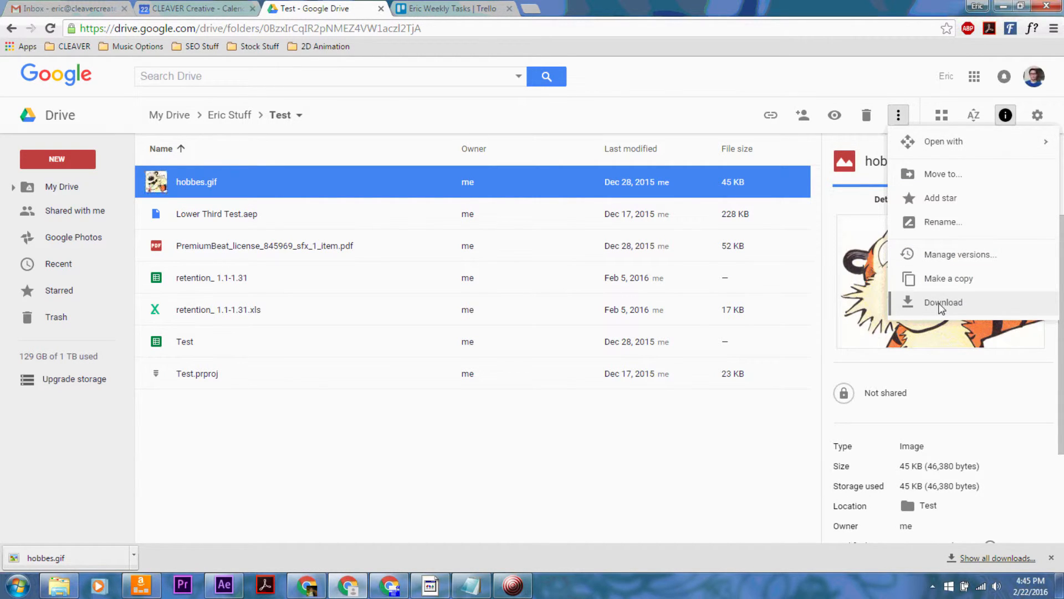
mouse_move(628, 238)
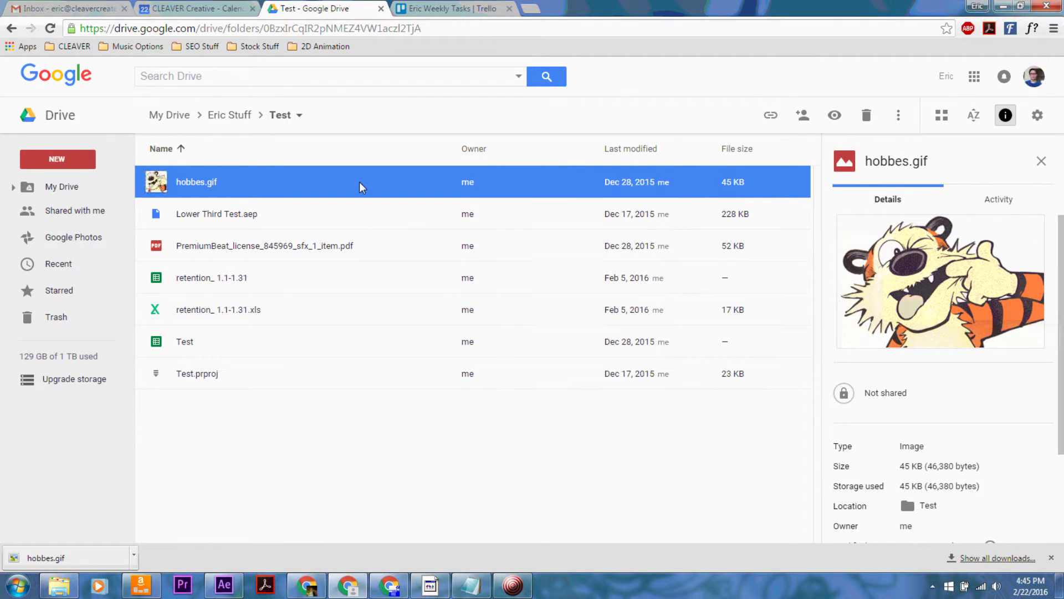
mouse_move(431, 331)
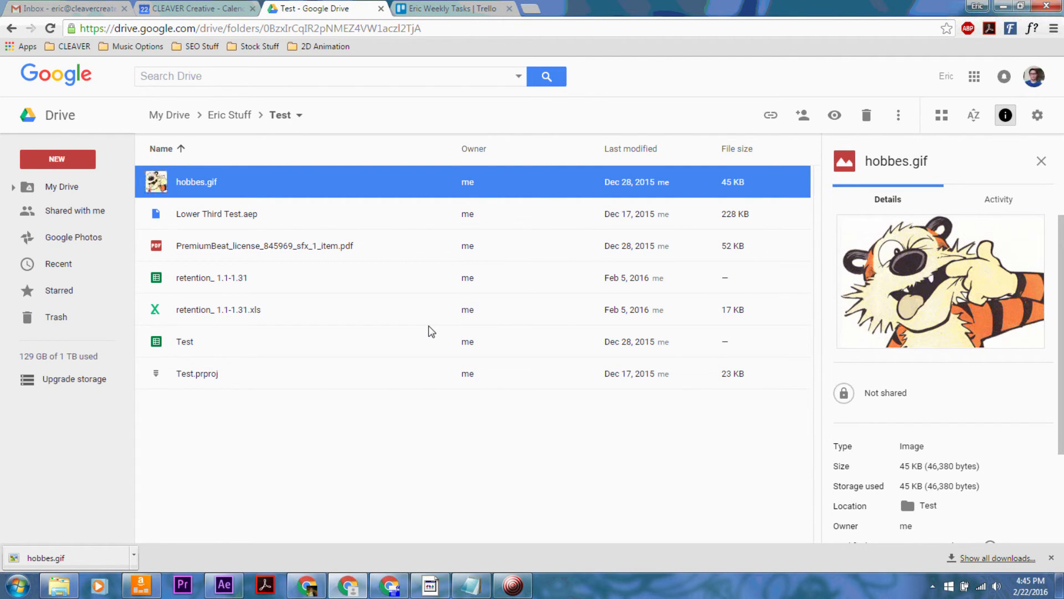
left_click(512, 584)
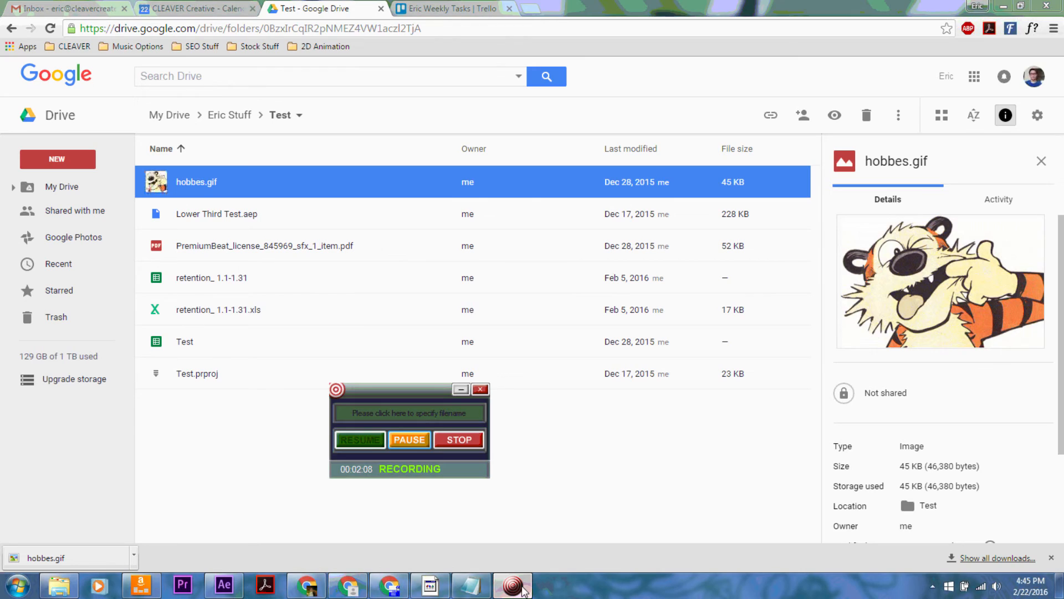